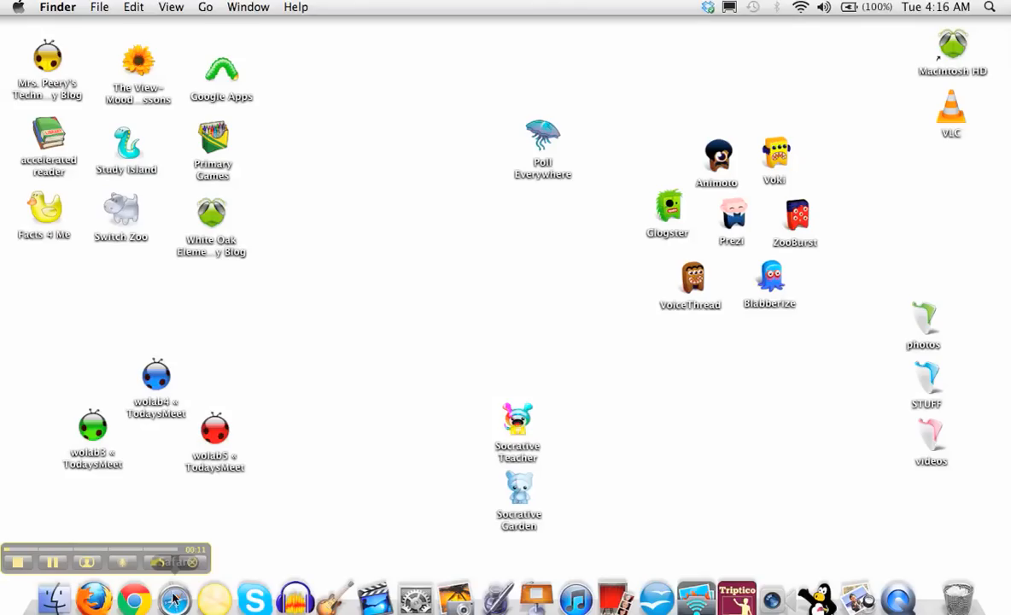
Launch Safari from the Dock to reach the Voki home page
{"action": "left_click", "coordinate": [174, 594]}
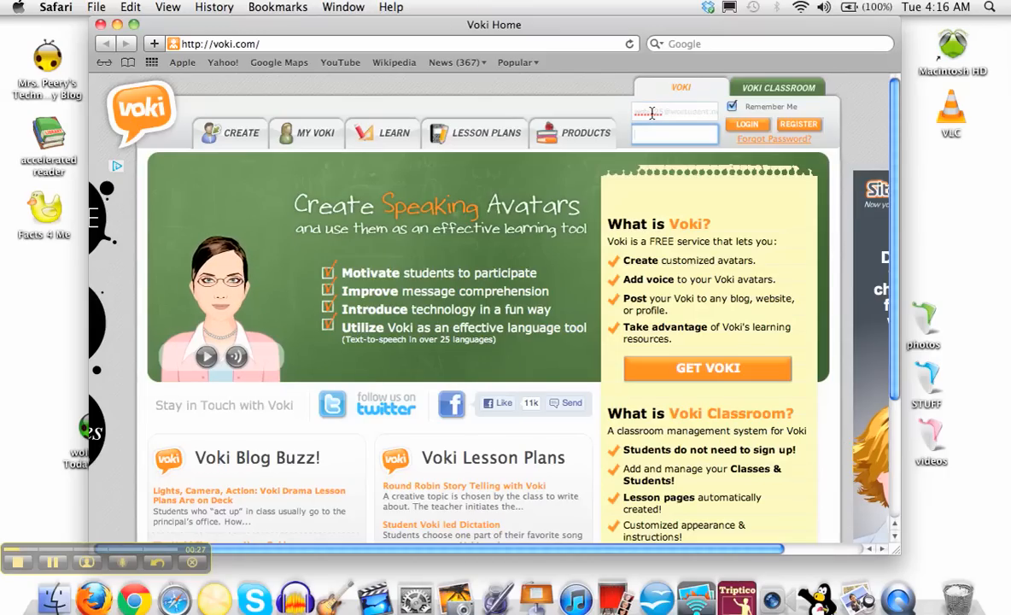
Sign in to the Voki account with the password to reach the My Voki page
{"action": "type", "text": "password"}
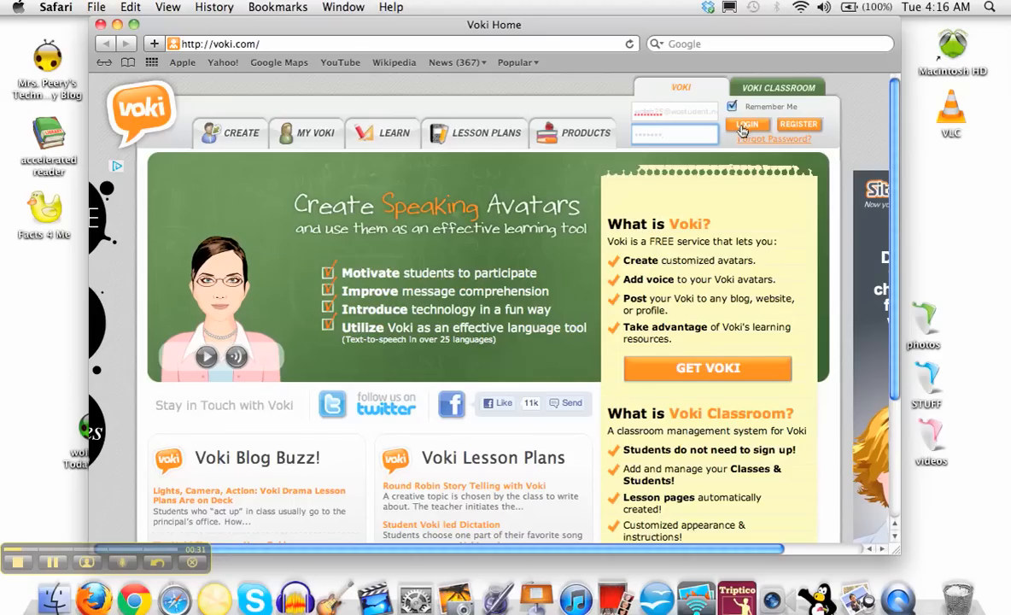
{"action": "left_click", "coordinate": [748, 125]}
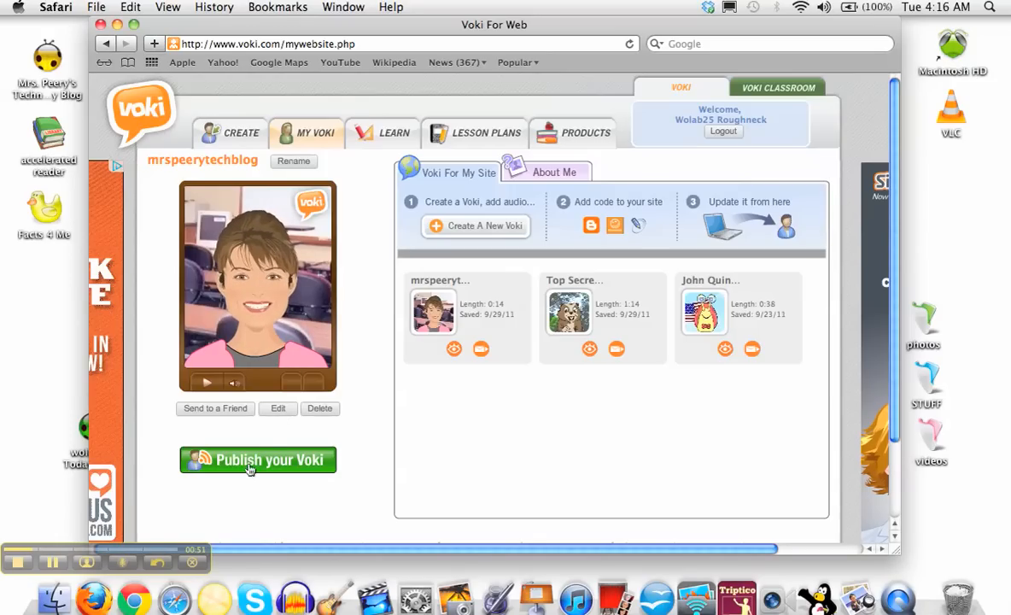
Copy the mrspeerytechblog avatar's embed code from Publish your Voki, then close Safari
{"action": "left_click", "coordinate": [257, 459]}
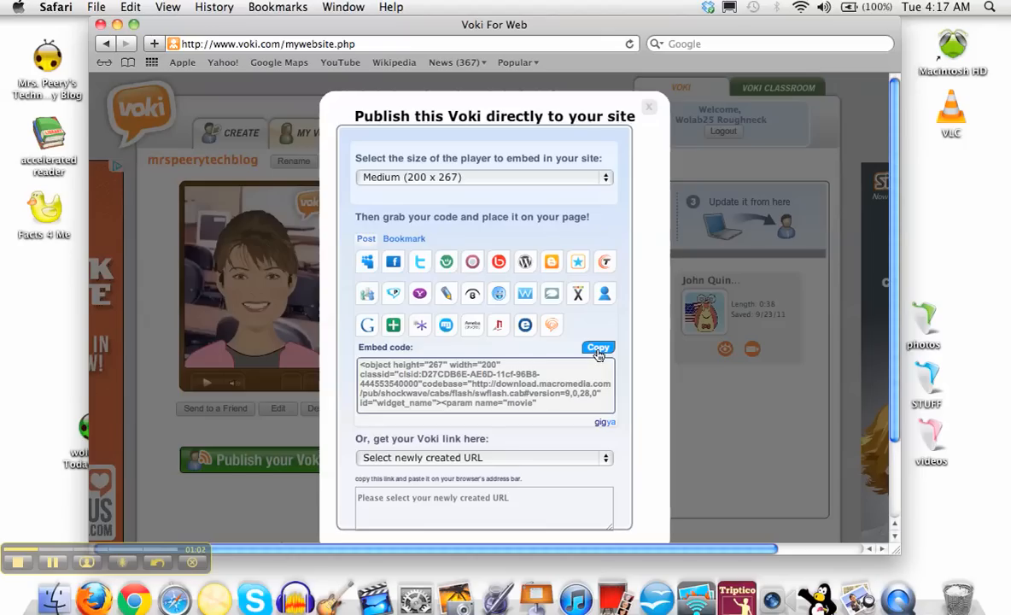
{"action": "left_click", "coordinate": [598, 347]}
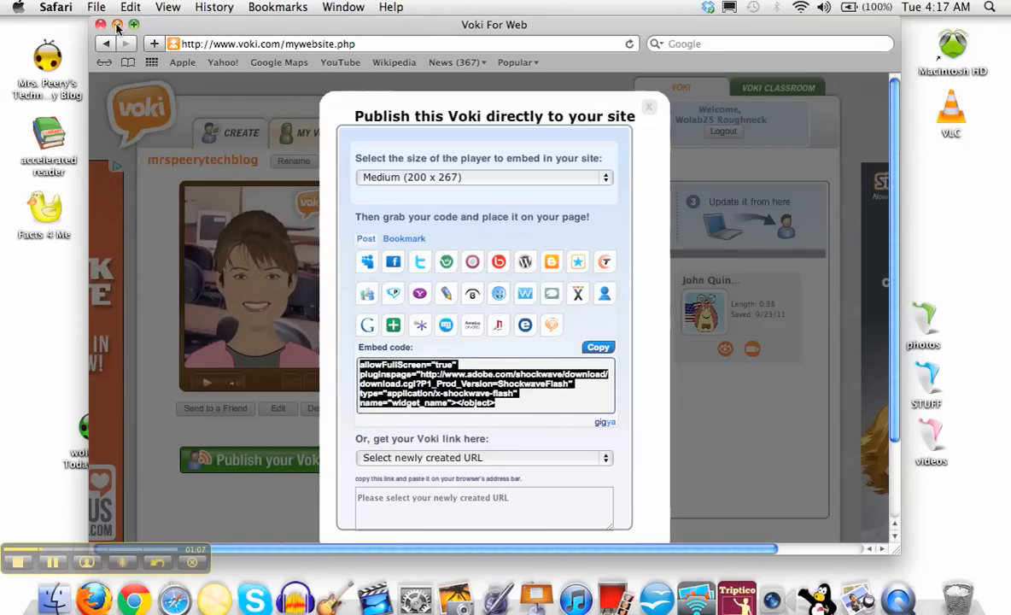
{"action": "left_click", "coordinate": [99, 24]}
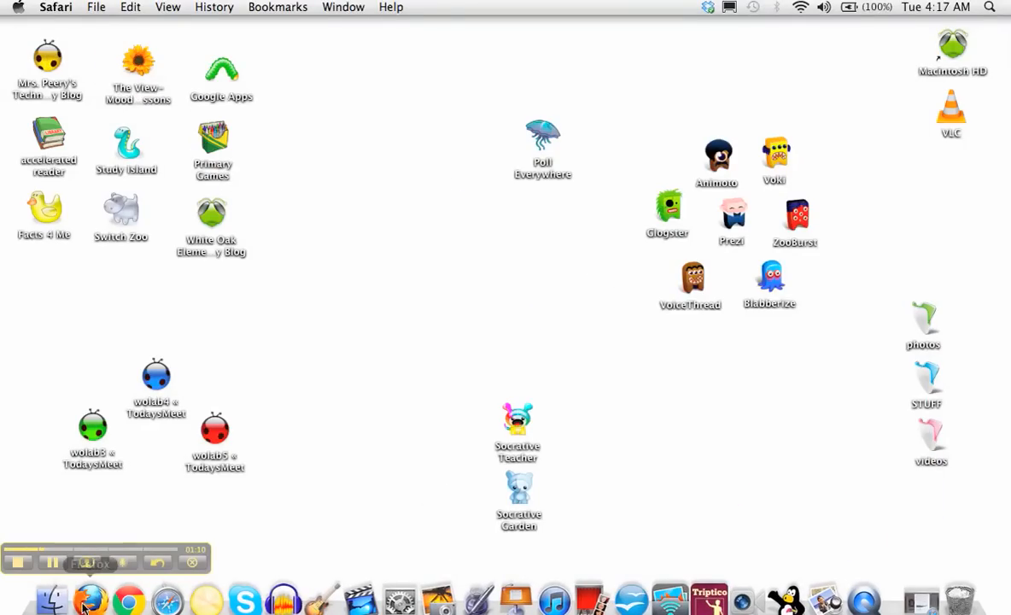
Launch Firefox, go to Mrs. Peery's Technology Blog address and head to its Log In page
{"action": "left_click", "coordinate": [89, 598]}
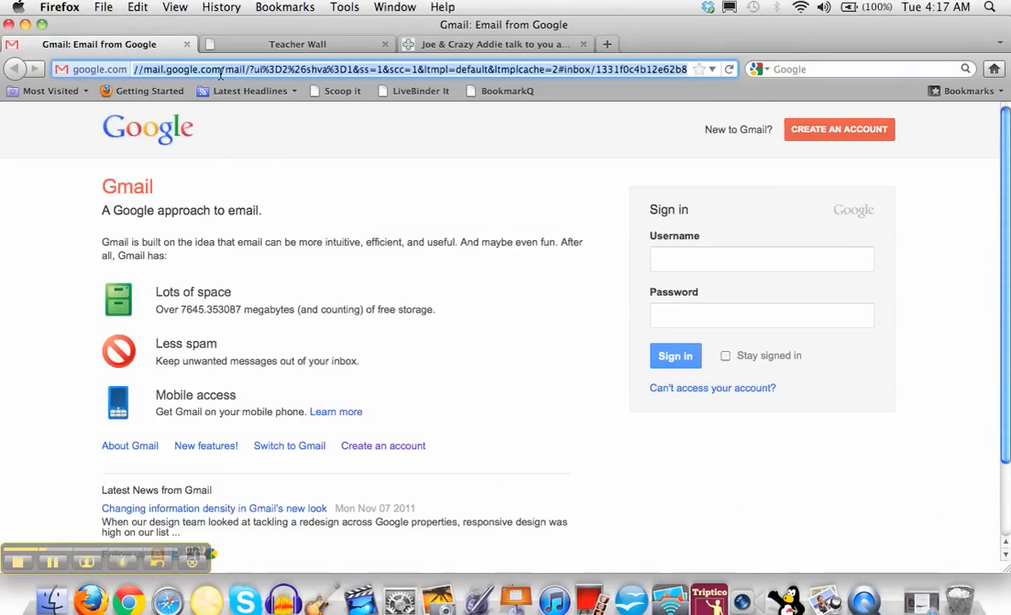
{"action": "type", "text": "peery"}
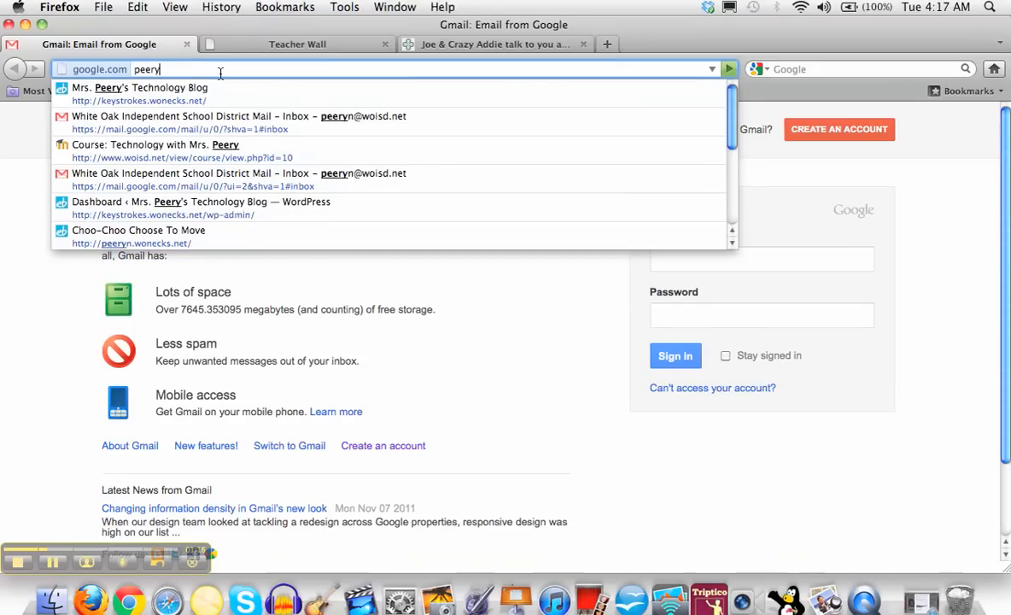
{"action": "type", "text": "keystrokes.wonecks.net/"}
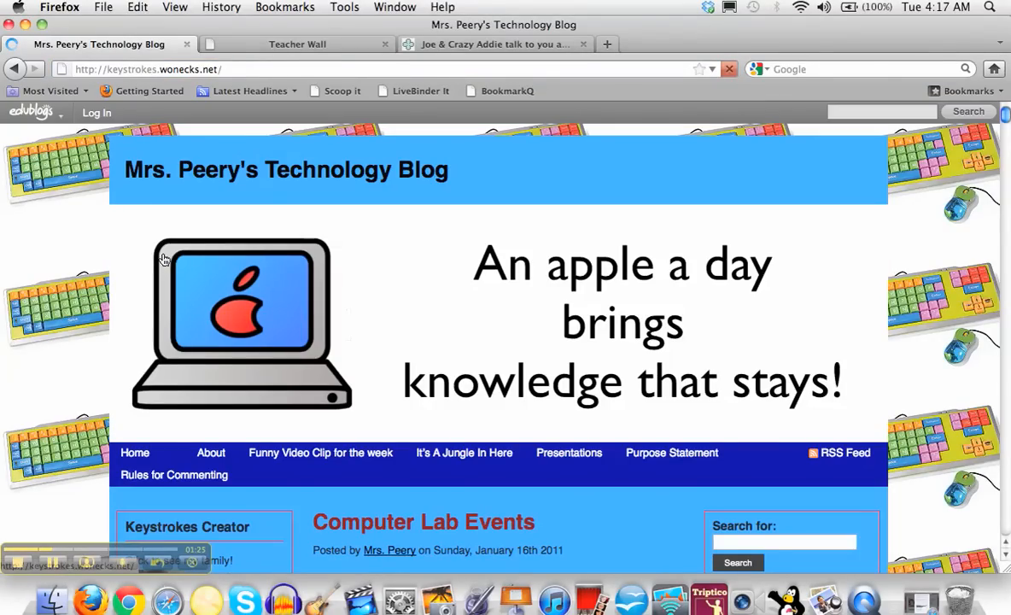
{"action": "left_click", "coordinate": [96, 112]}
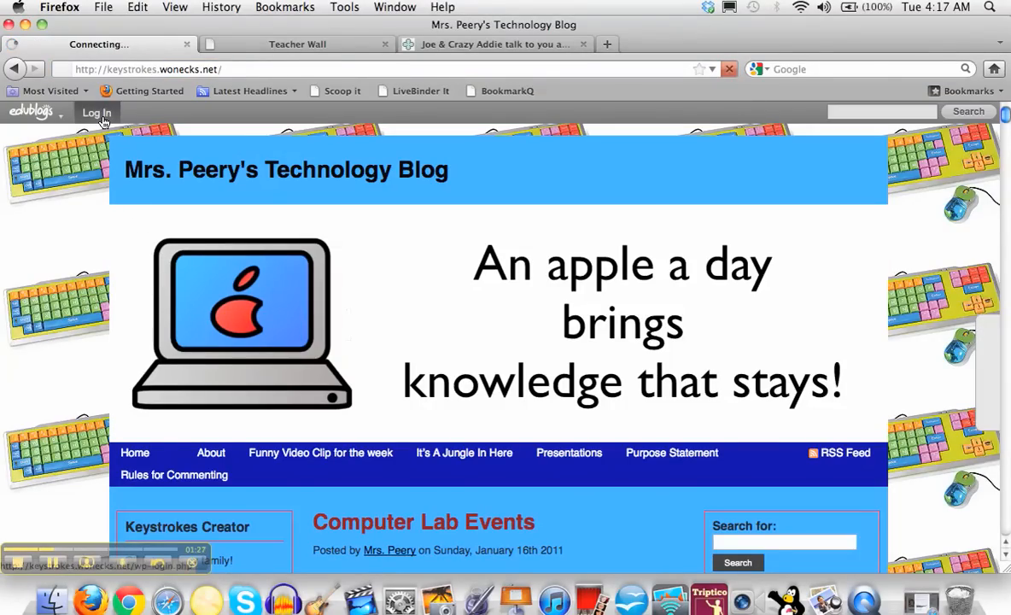
Sign in to WordPress as peeryn and arrive at the blog's Dashboard
{"action": "left_click", "coordinate": [96, 113]}
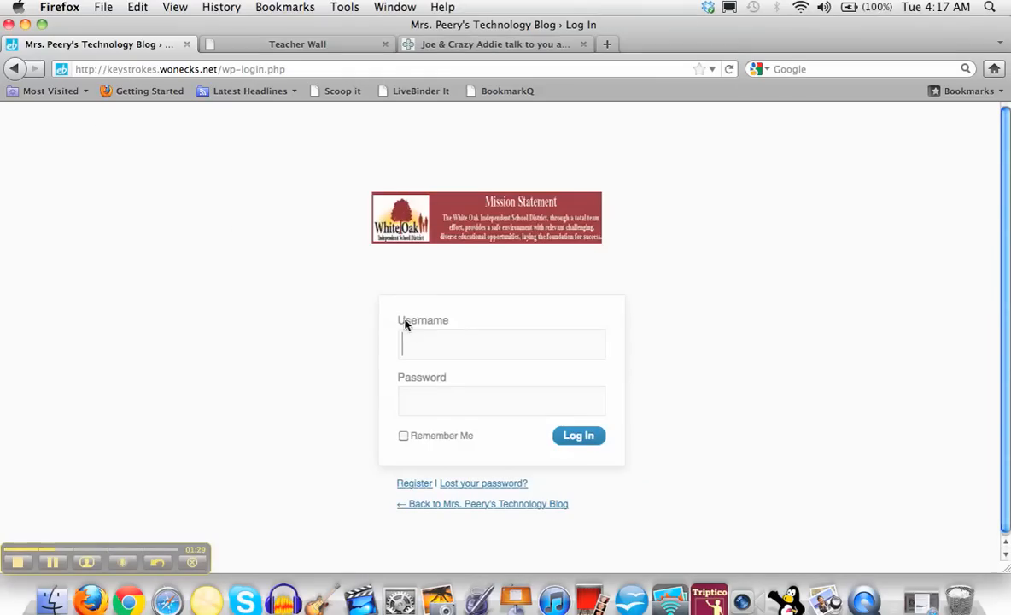
{"action": "type", "text": "peeryn"}
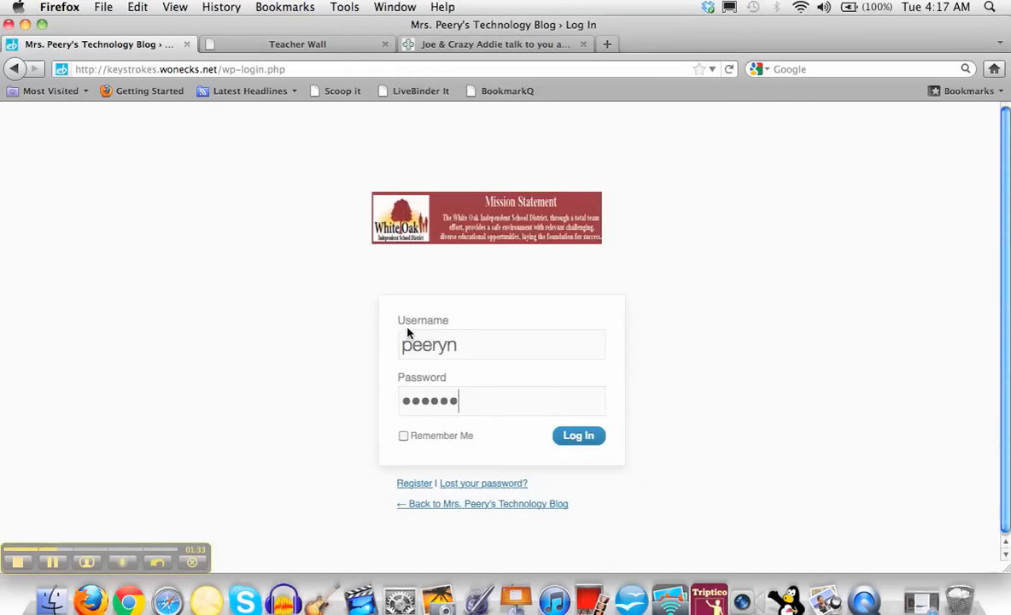
{"action": "left_click", "coordinate": [577, 436]}
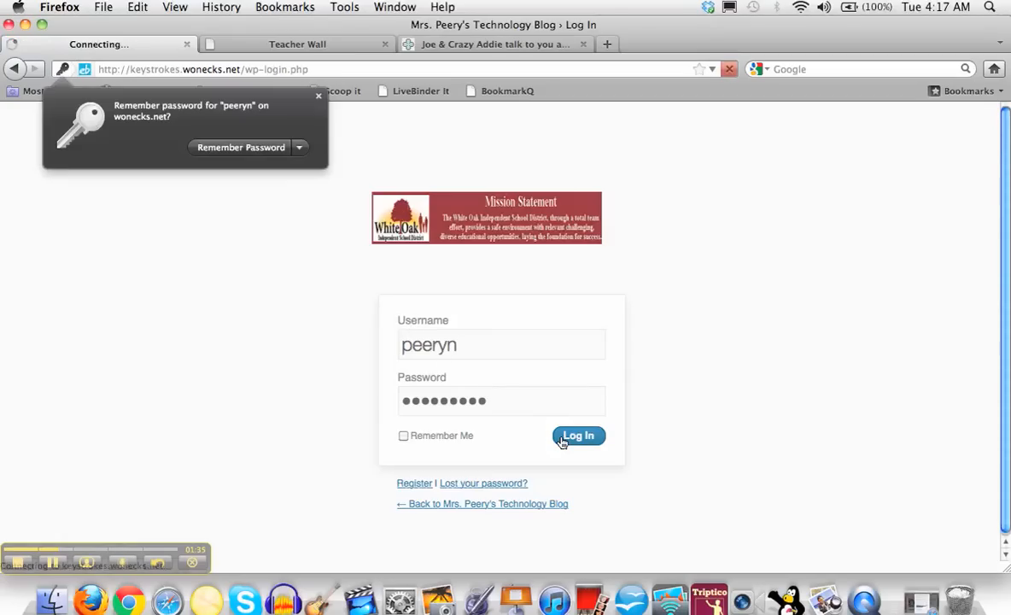
{"action": "left_click", "coordinate": [577, 435]}
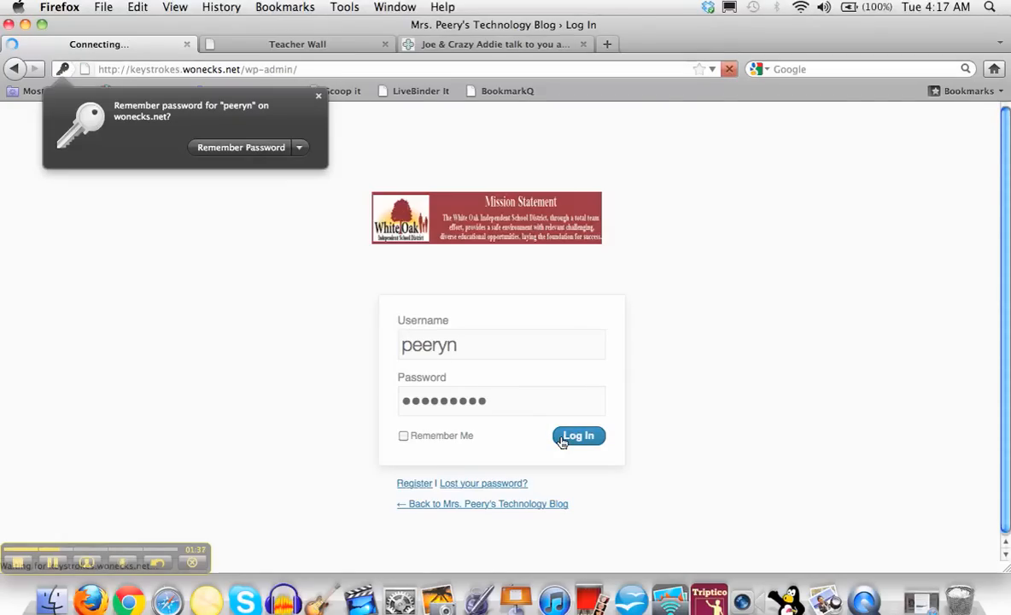
{"action": "left_click", "coordinate": [577, 435]}
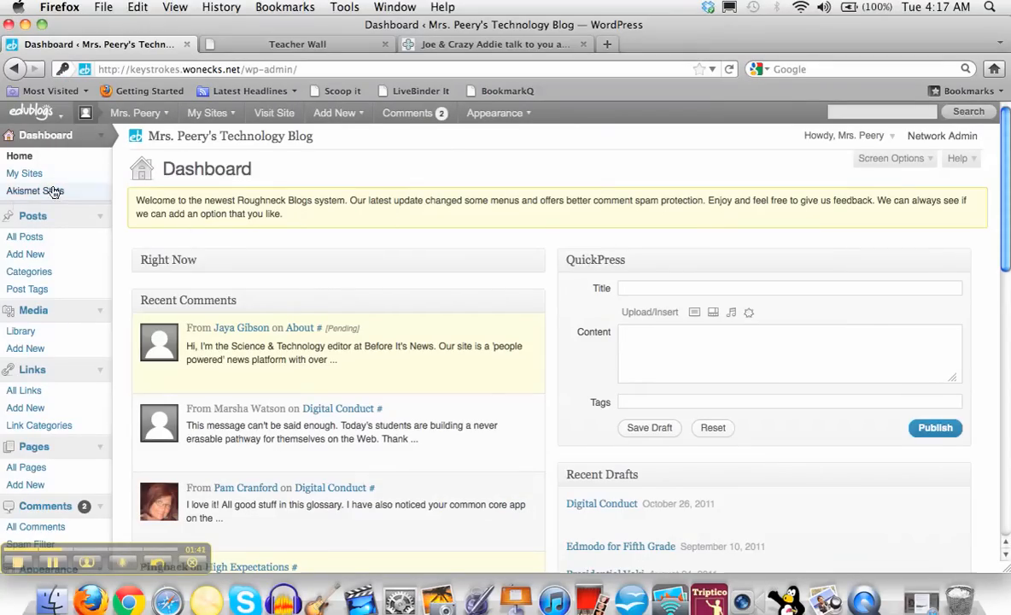
{"action": "mouse_move", "coordinate": [58, 249]}
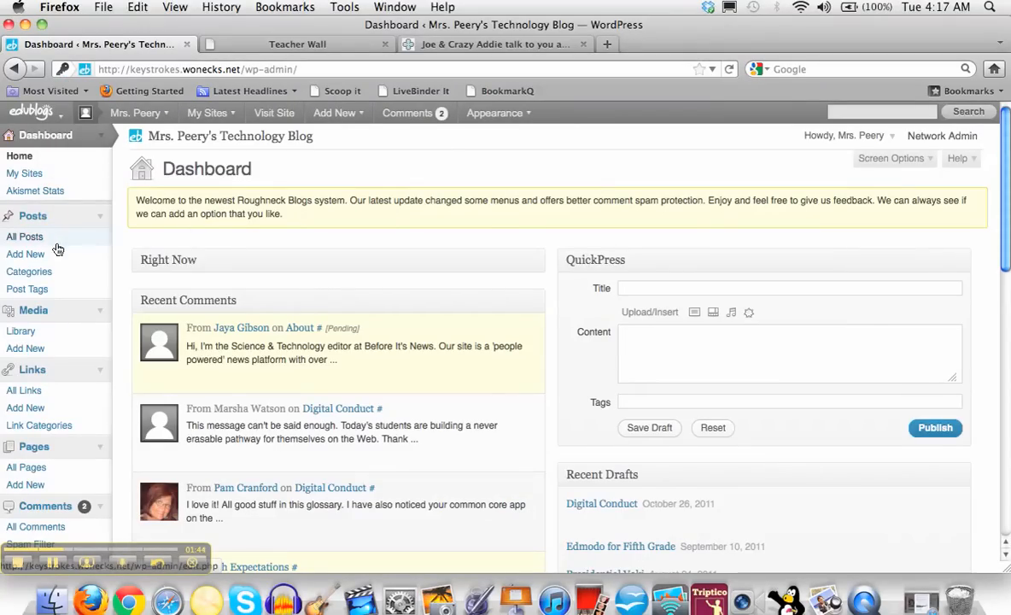
{"action": "mouse_move", "coordinate": [103, 220]}
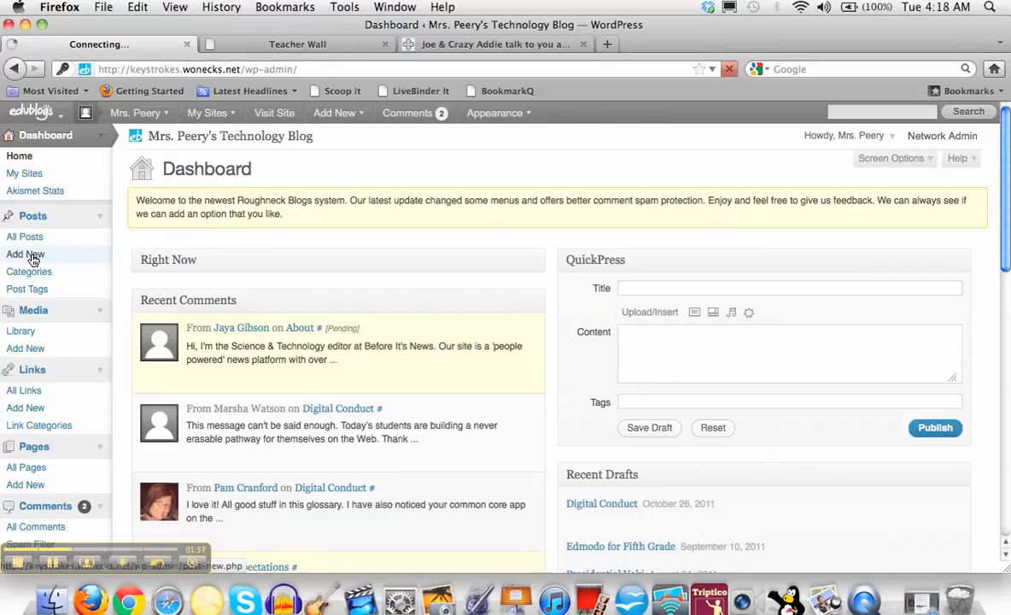
Add a new post titled 'Voki' and switch its body editor to HTML mode
{"action": "left_click", "coordinate": [26, 253]}
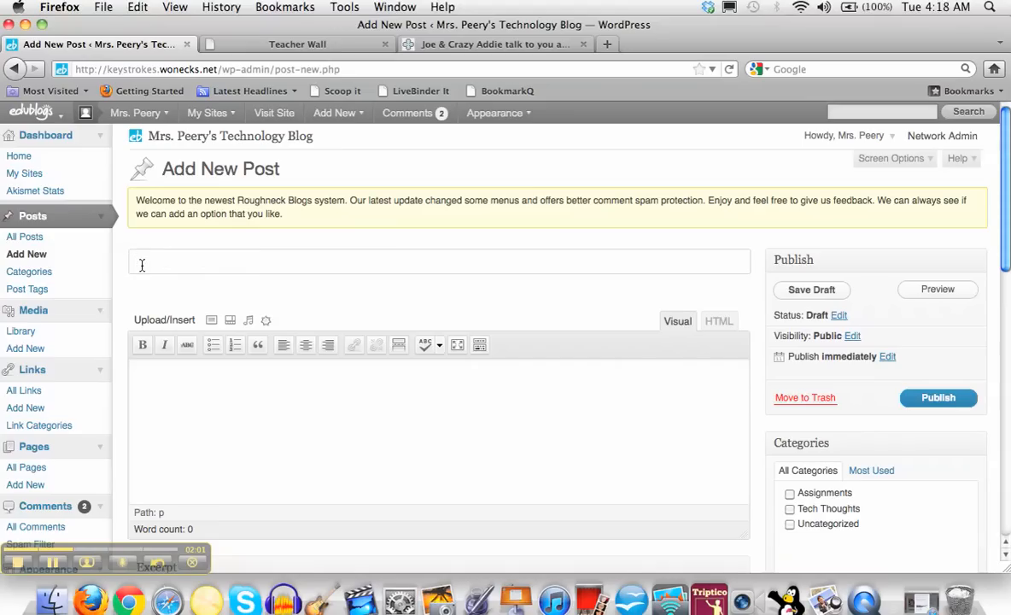
{"action": "type", "text": "Voke"}
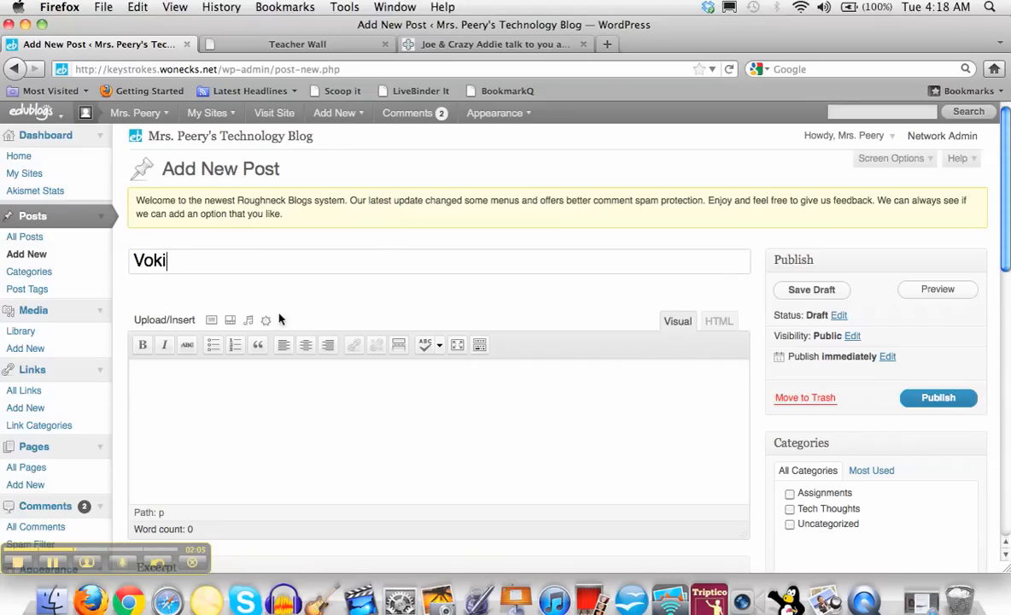
{"action": "mouse_move", "coordinate": [678, 333]}
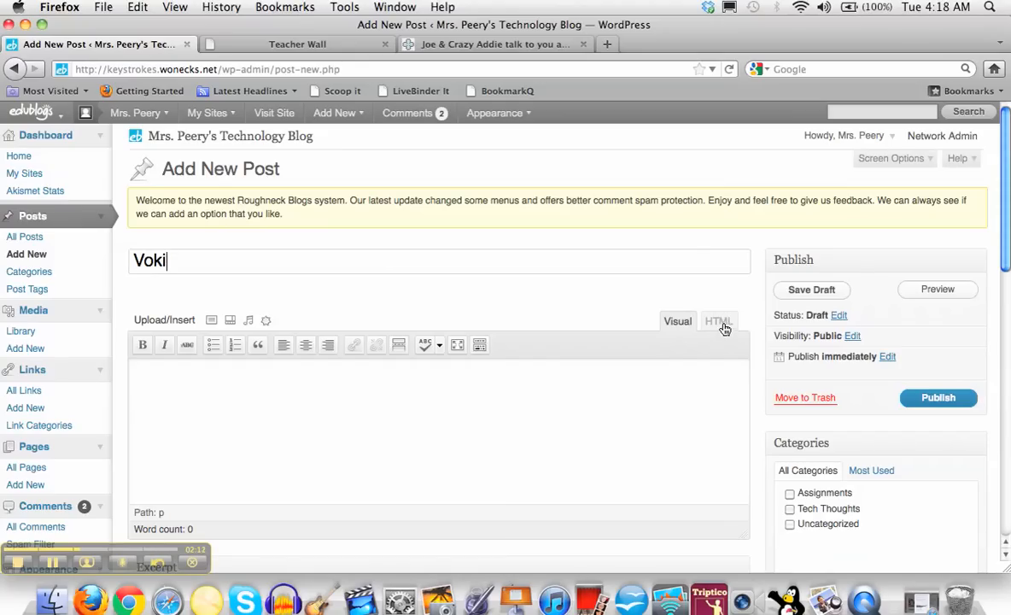
{"action": "left_click", "coordinate": [718, 321]}
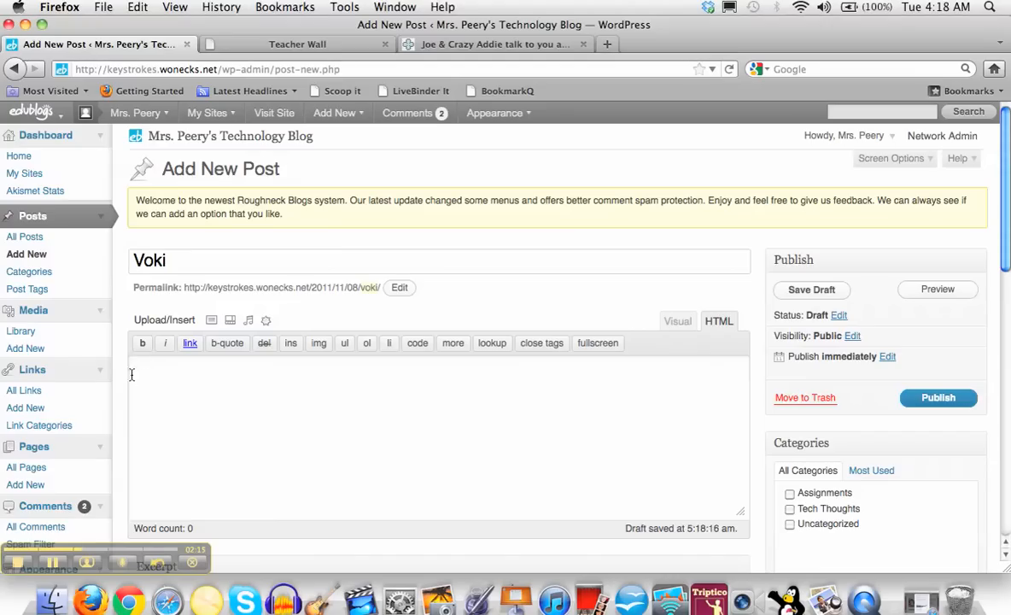
{"action": "mouse_move", "coordinate": [133, 369]}
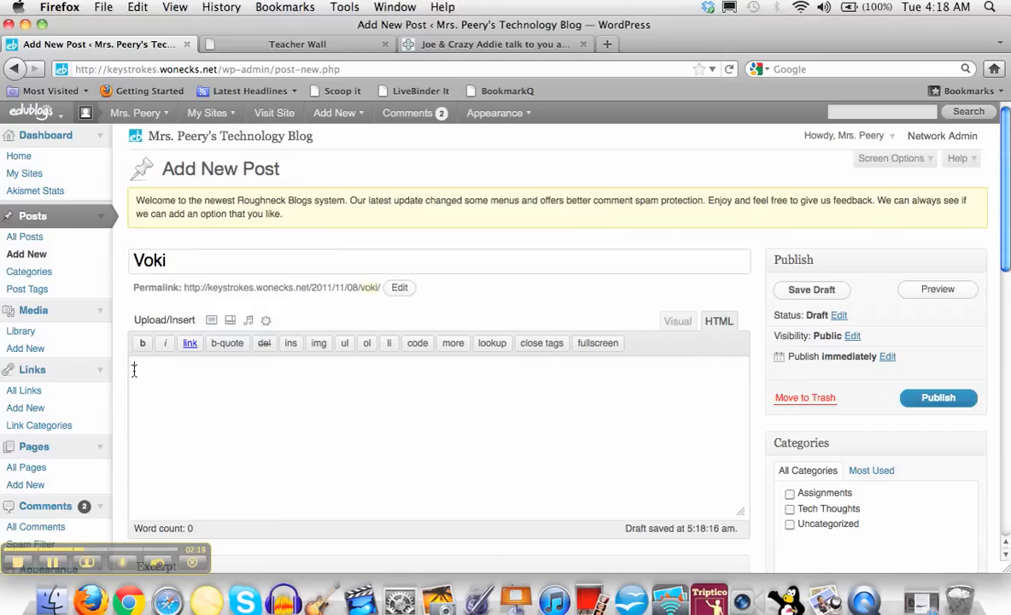
Paste the Voki embed code into the post body and save the draft
{"action": "right_click", "coordinate": [135, 369]}
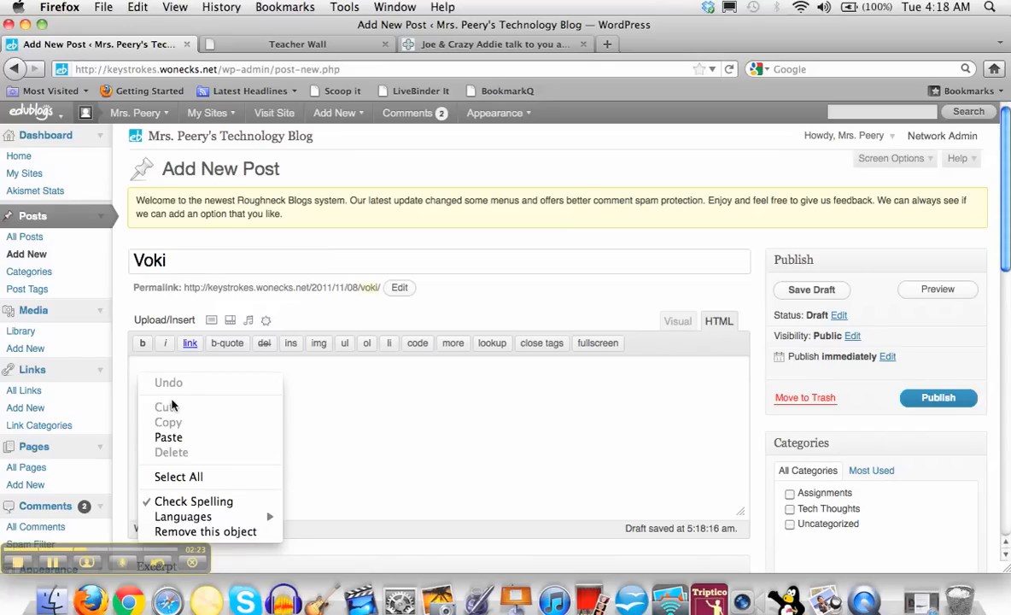
{"action": "left_click", "coordinate": [167, 437]}
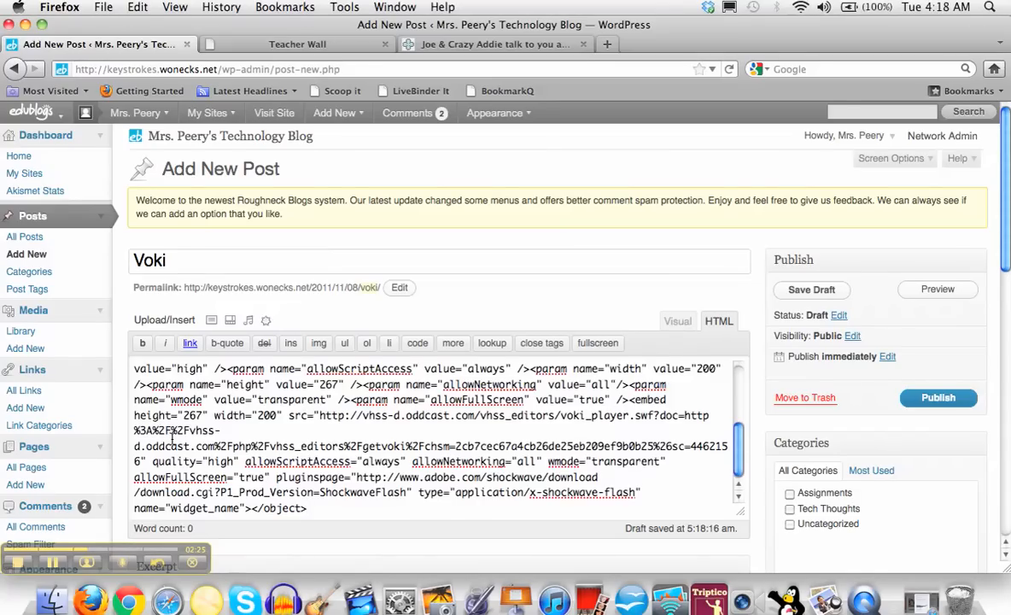
{"action": "left_click", "coordinate": [308, 509]}
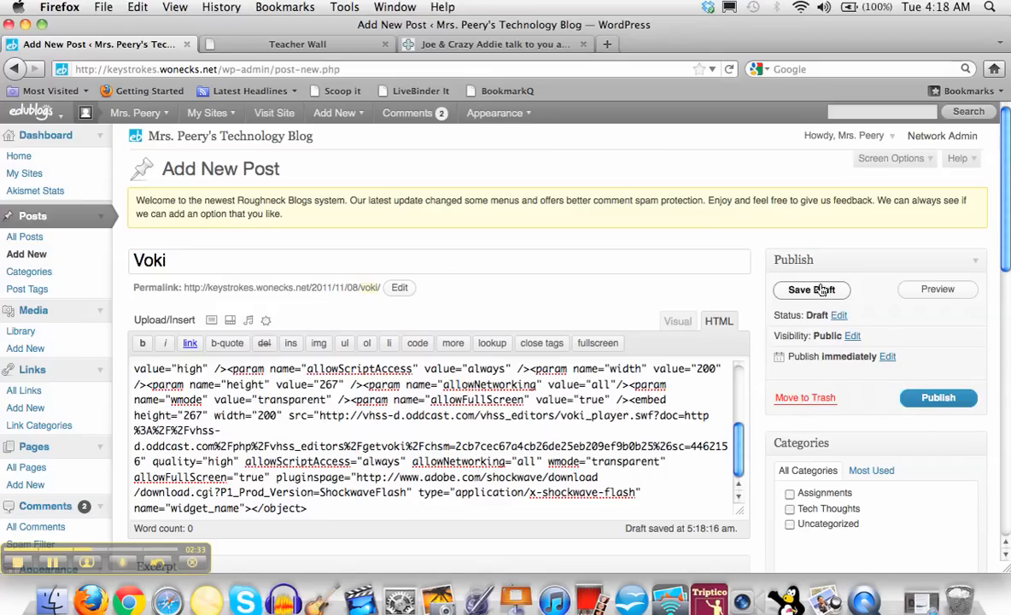
{"action": "left_click", "coordinate": [811, 291]}
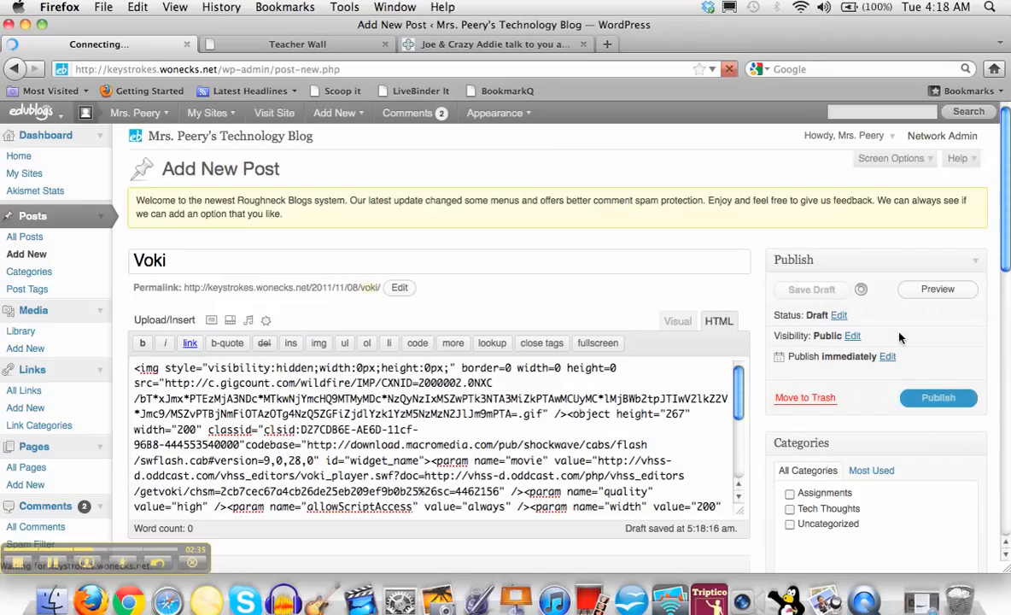
{"action": "left_click", "coordinate": [809, 289]}
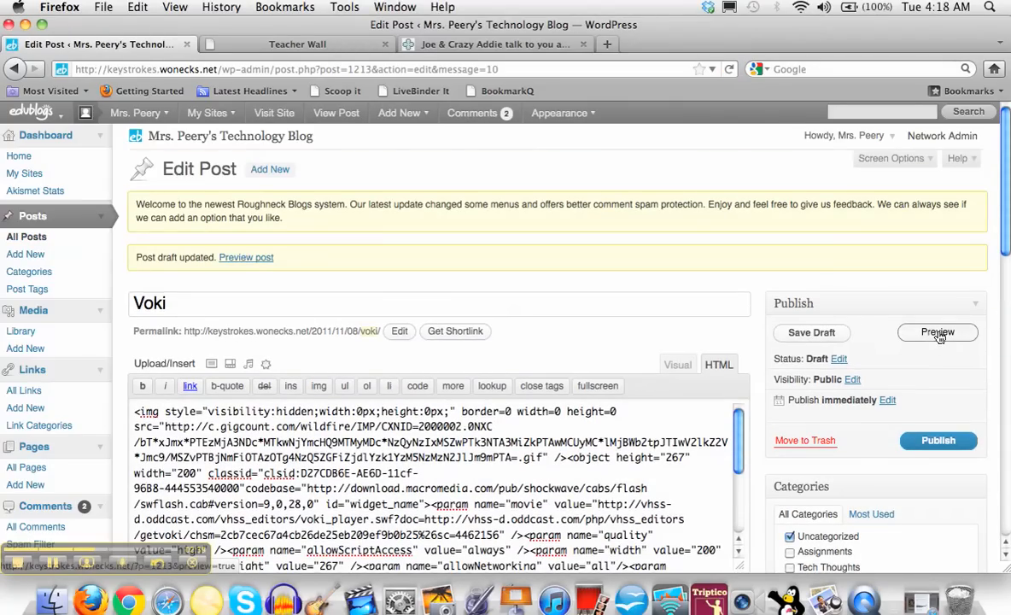
Preview the Voki post on the blog and play the talking avatar
{"action": "left_click", "coordinate": [936, 332]}
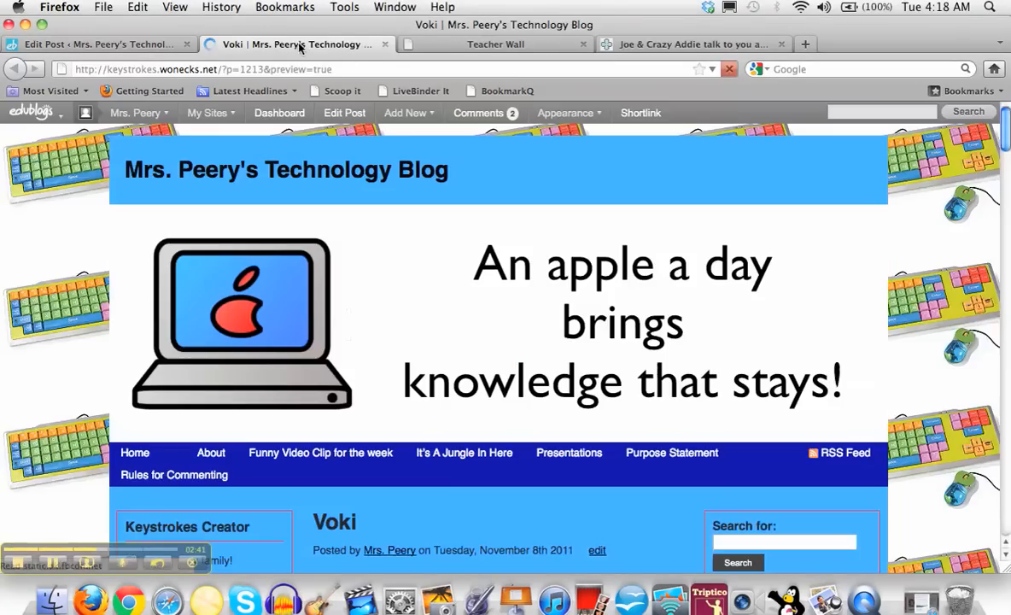
{"action": "left_click", "coordinate": [406, 112]}
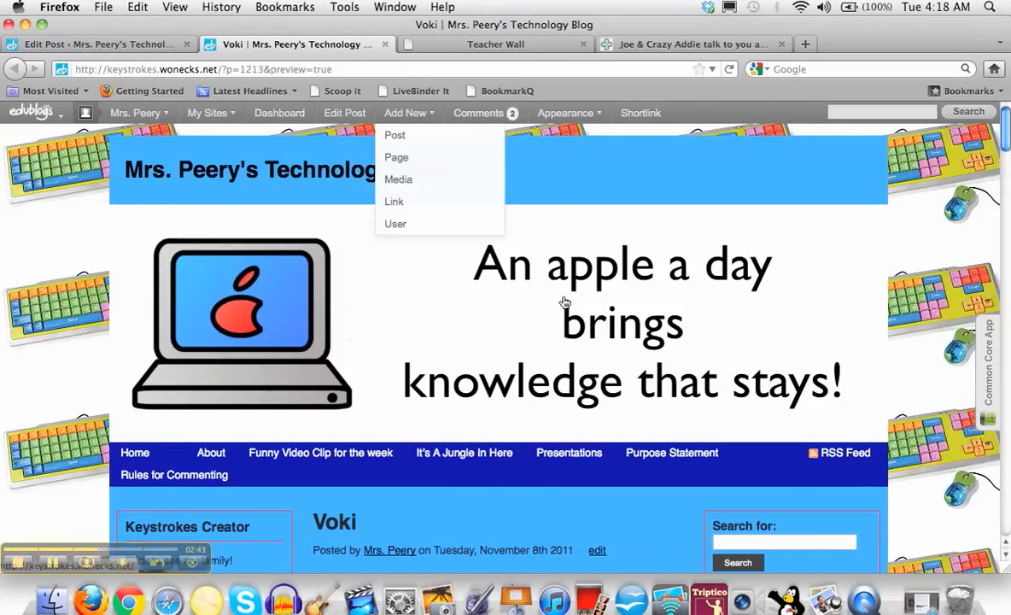
{"action": "scroll", "scroll_direction": "down", "scroll_amount": 3}
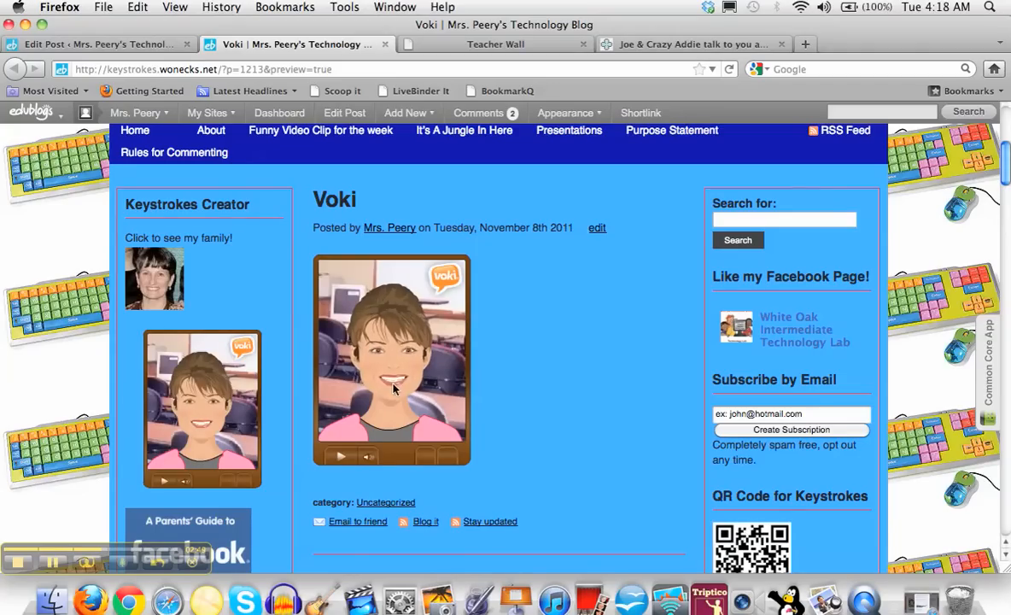
{"action": "left_click", "coordinate": [342, 457]}
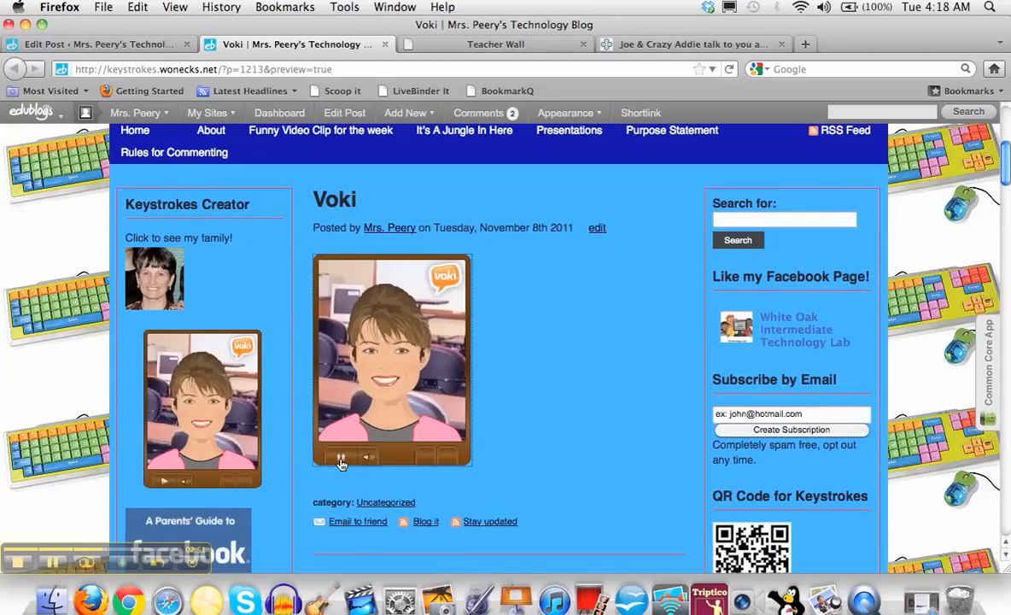